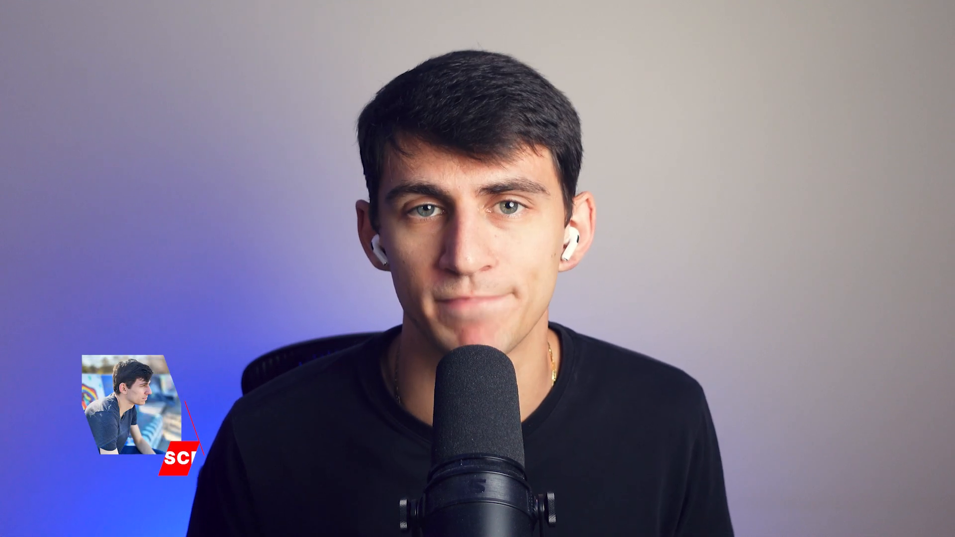
left_click(176, 459)
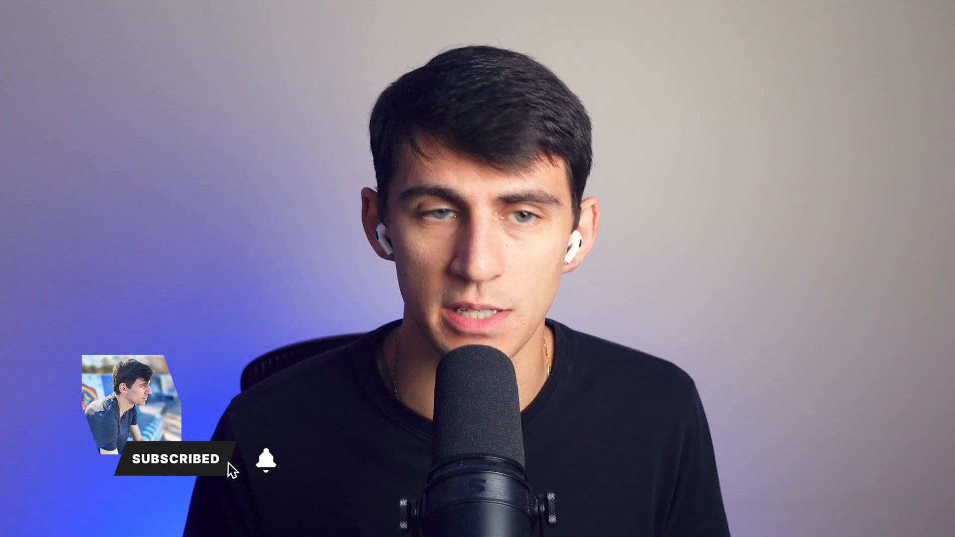